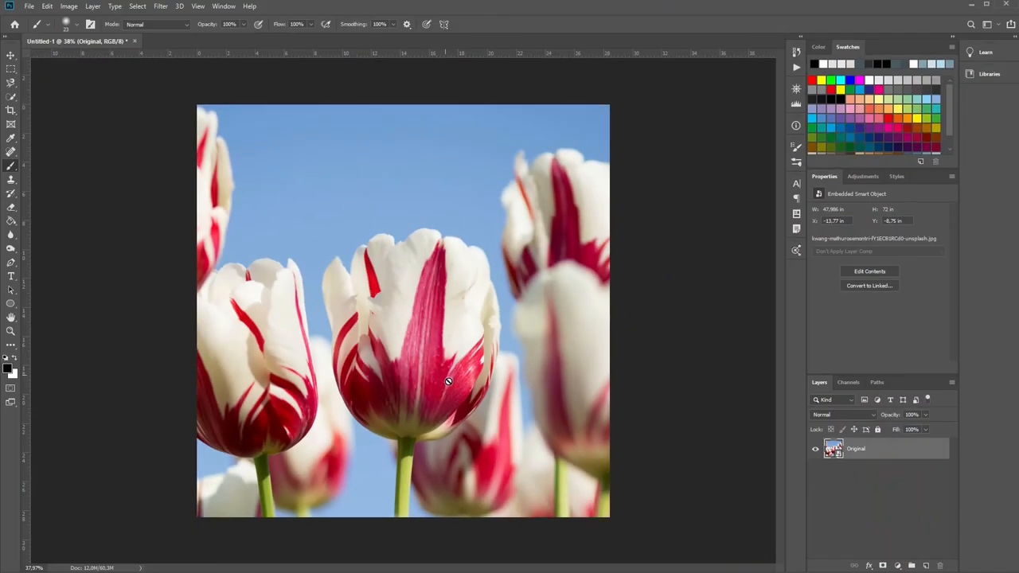
mouse_move(24, 303)
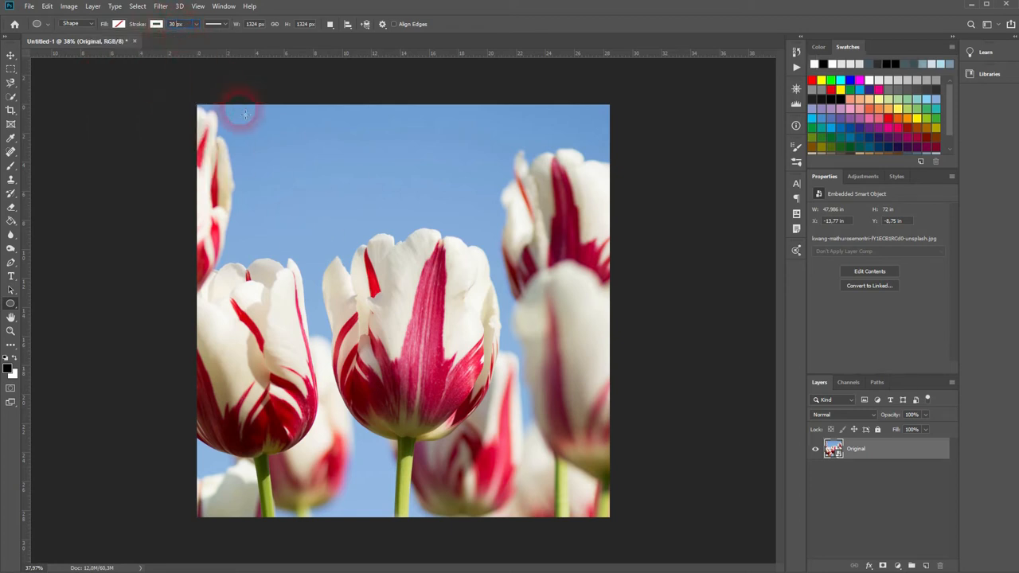
Draw a white-outlined square with no fill centred over the tulip photo.
left_click_drag(245, 115, 538, 406)
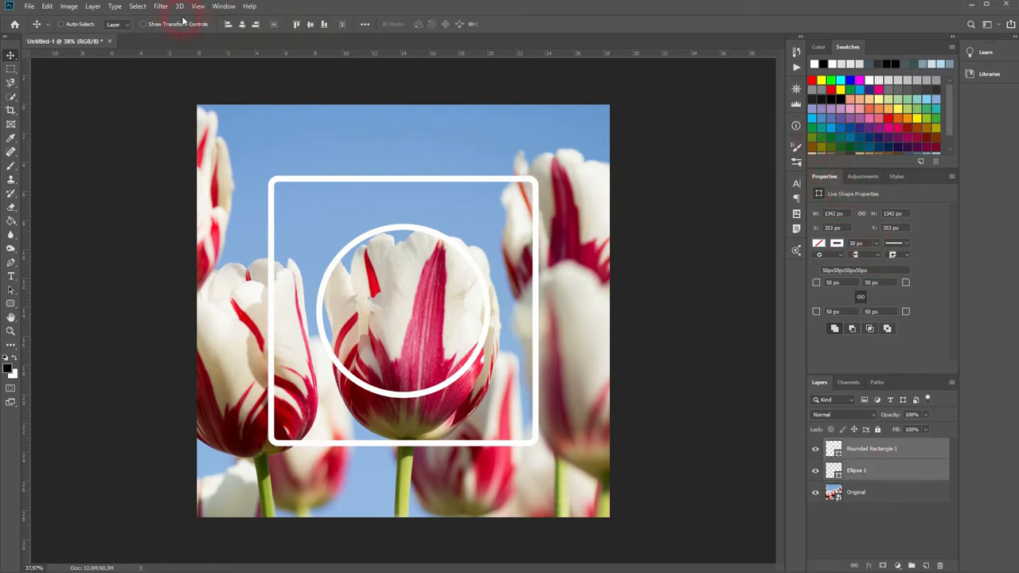
Thicken both strokes and give the rectangle a 200 px corner radius.
left_click(223, 6)
type("80")
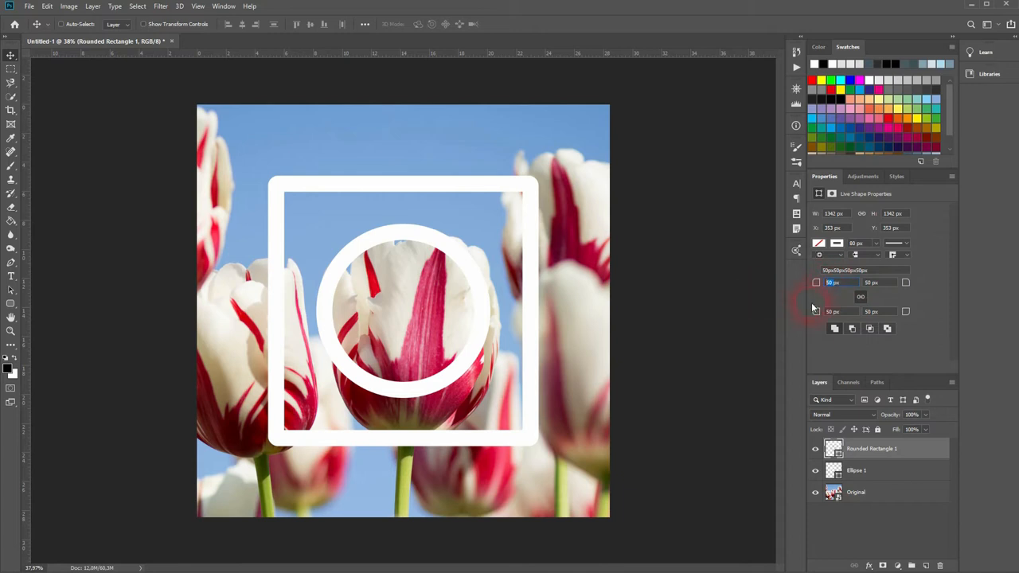
type("200")
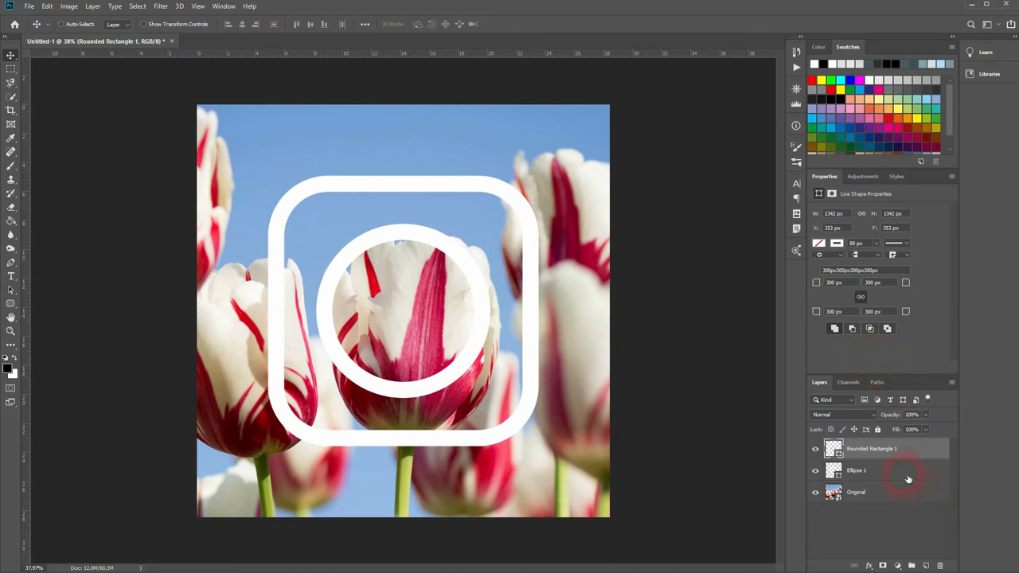
Add a small filled white dot at the icon's top-right from the circle shape.
left_click(873, 470)
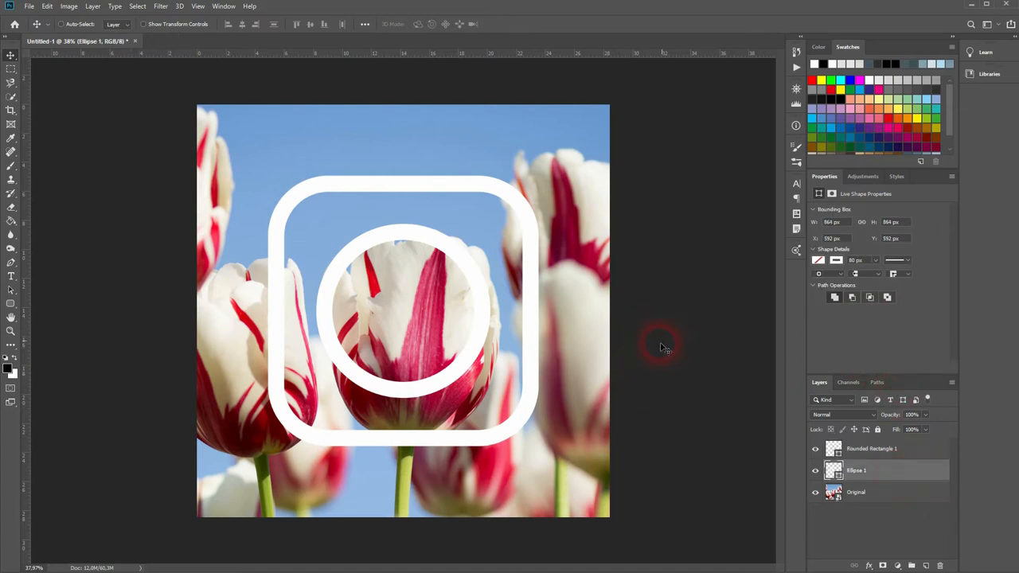
mouse_move(19, 310)
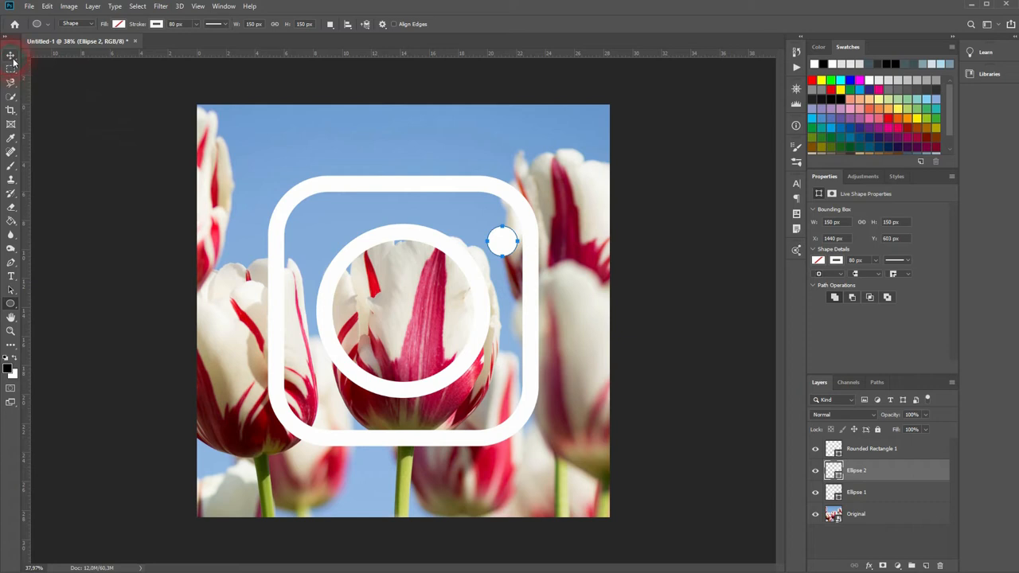
left_click(11, 54)
type("Instagram Icon")
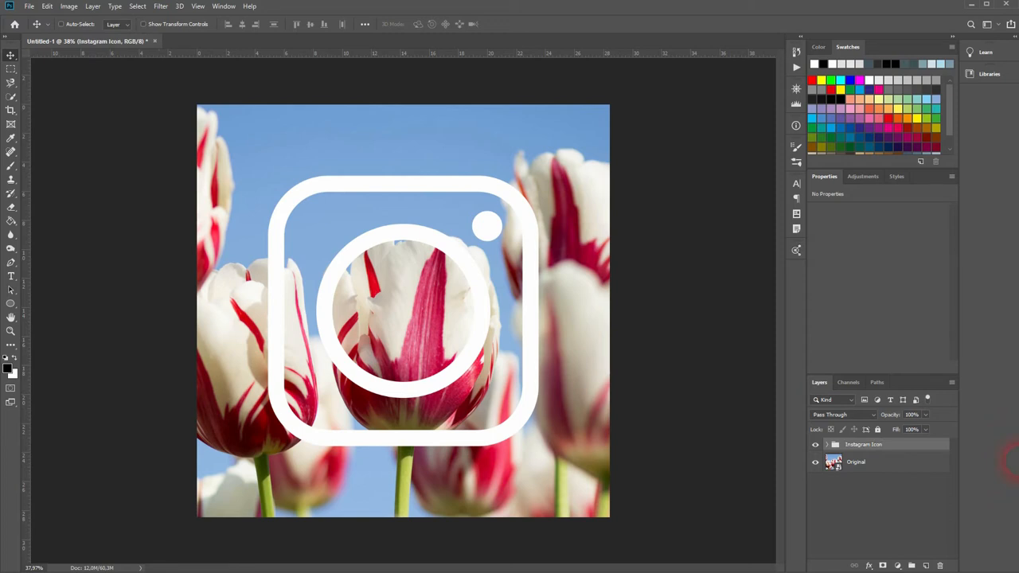
mouse_move(449, 382)
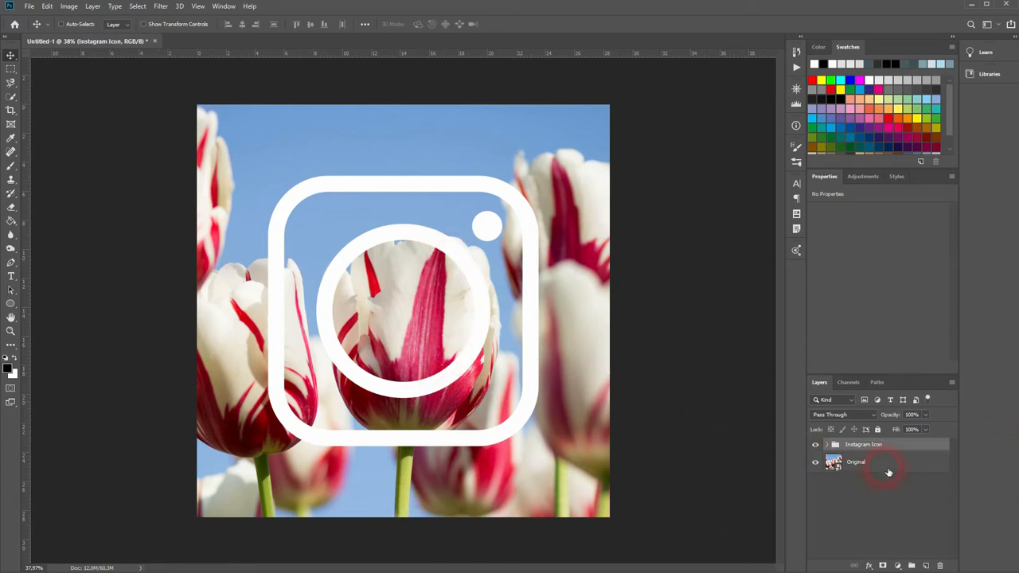
Shift the Original photo layer so the central tulip's bloom sits inside the icon's circle.
left_click(856, 462)
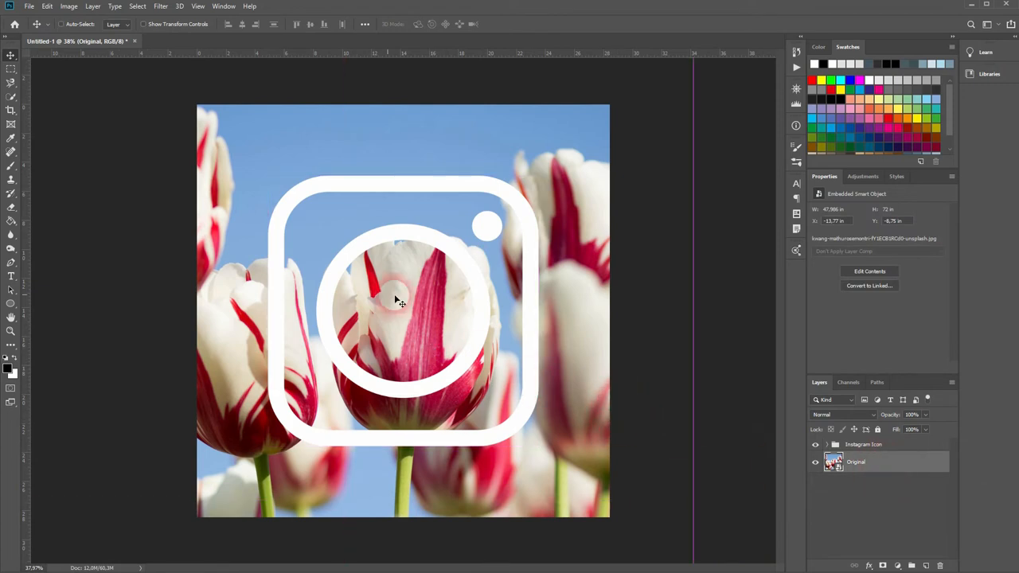
left_click_drag(398, 299, 443, 316)
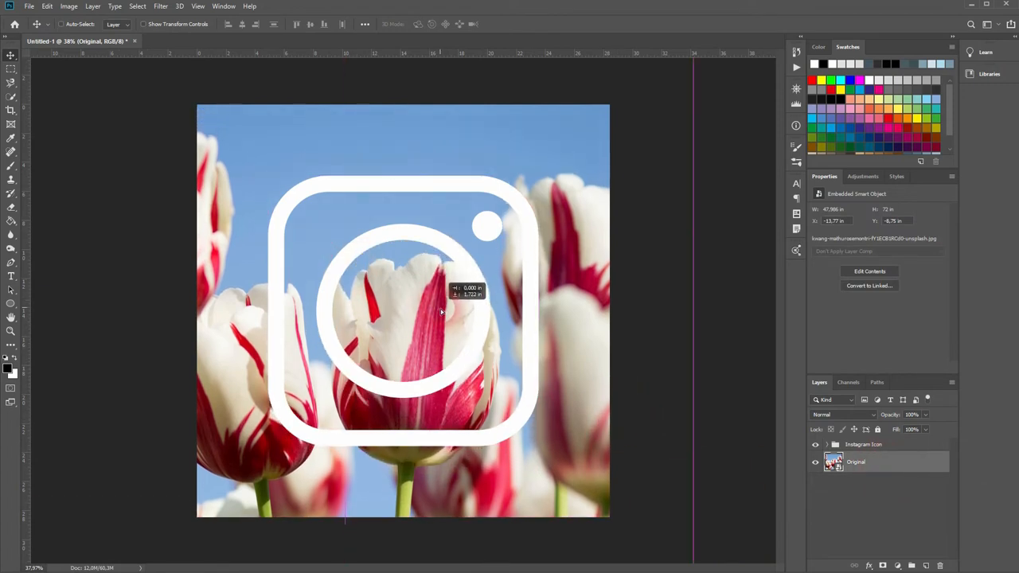
left_click_drag(443, 310, 422, 315)
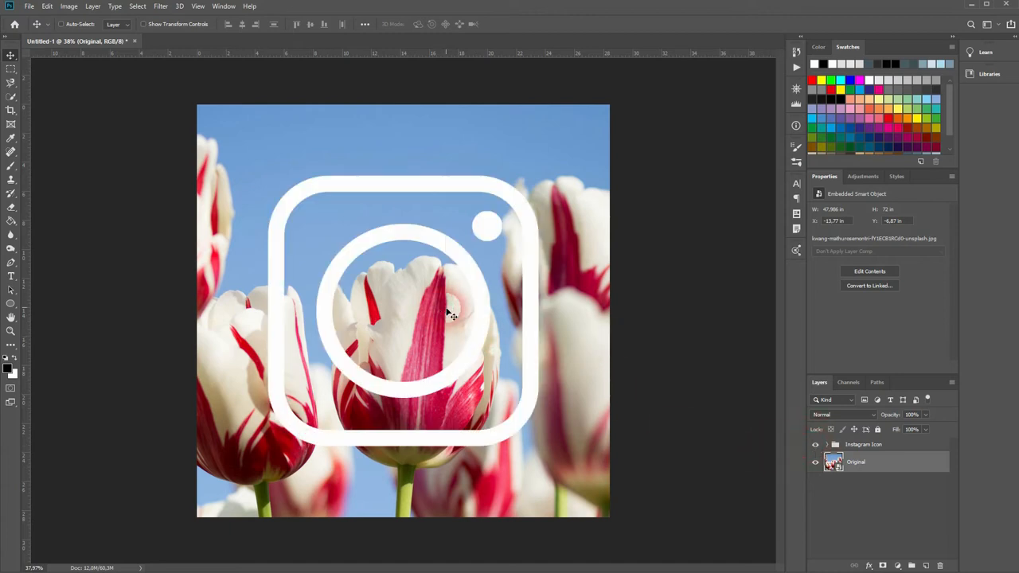
left_click(816, 444)
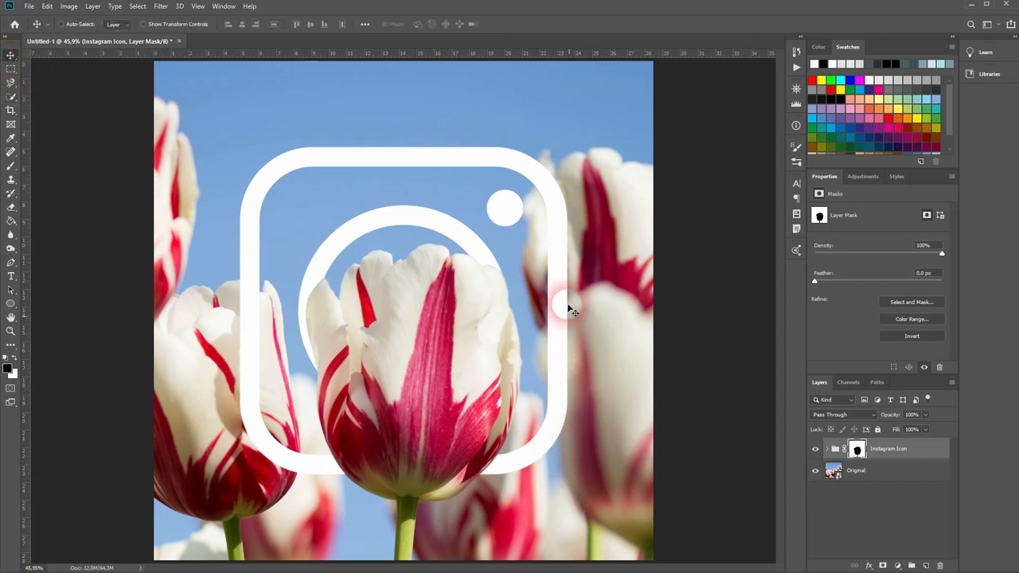
mouse_move(605, 366)
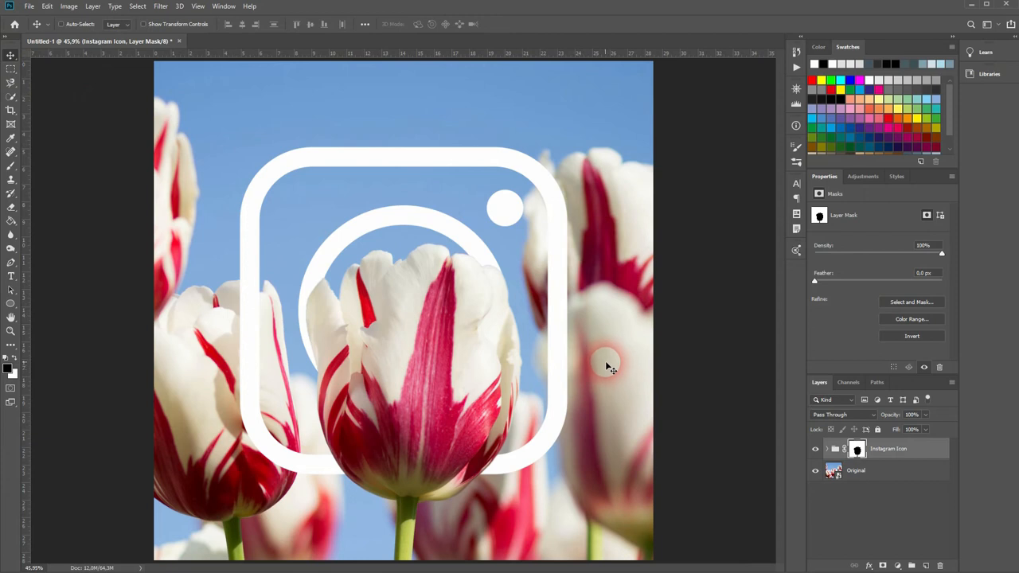
mouse_move(615, 376)
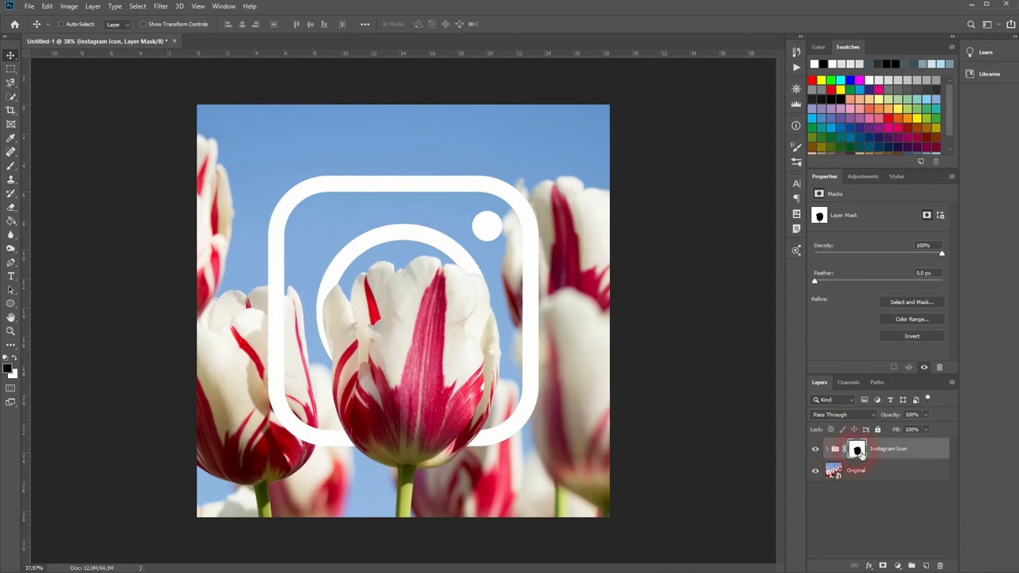
mouse_move(856, 450)
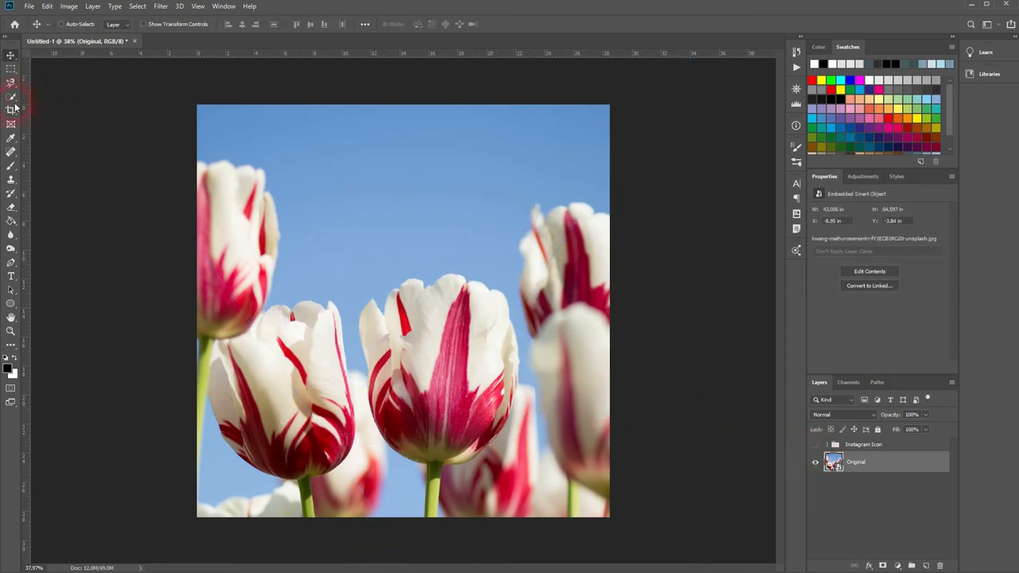
Select the central tulip's bloom with the Quick Selection tool.
left_click(11, 109)
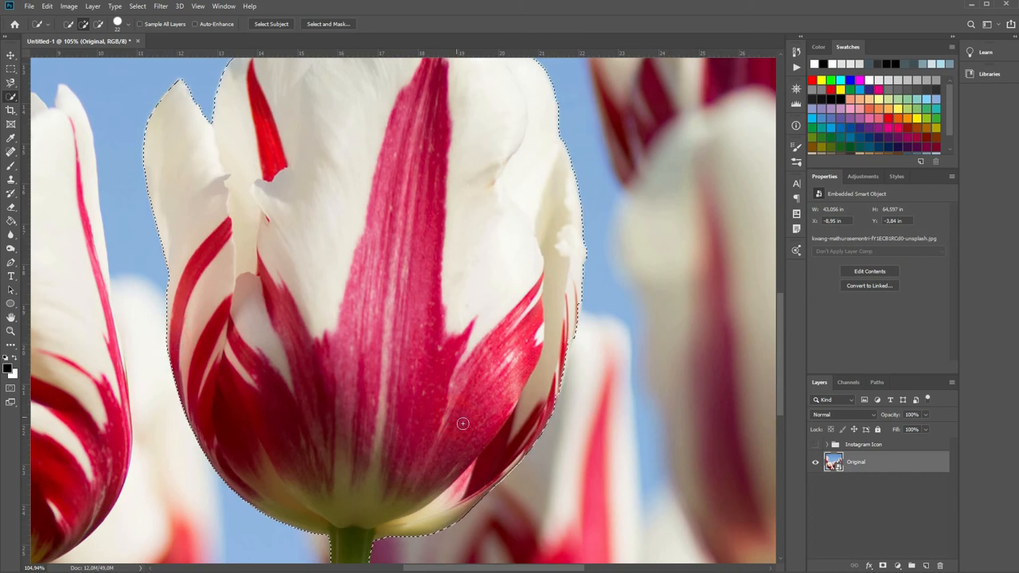
left_click_drag(461, 423, 565, 351)
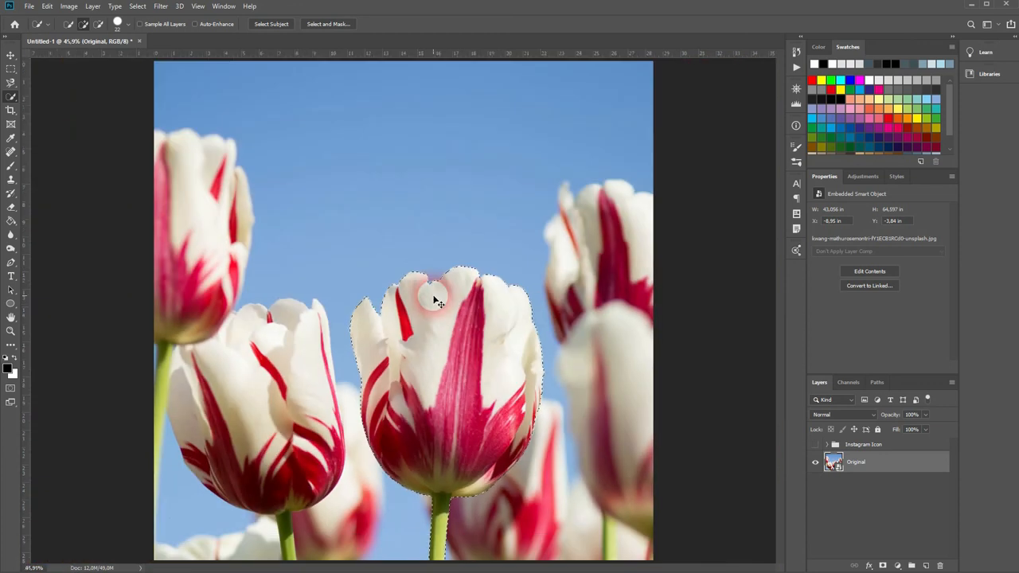
left_click(815, 445)
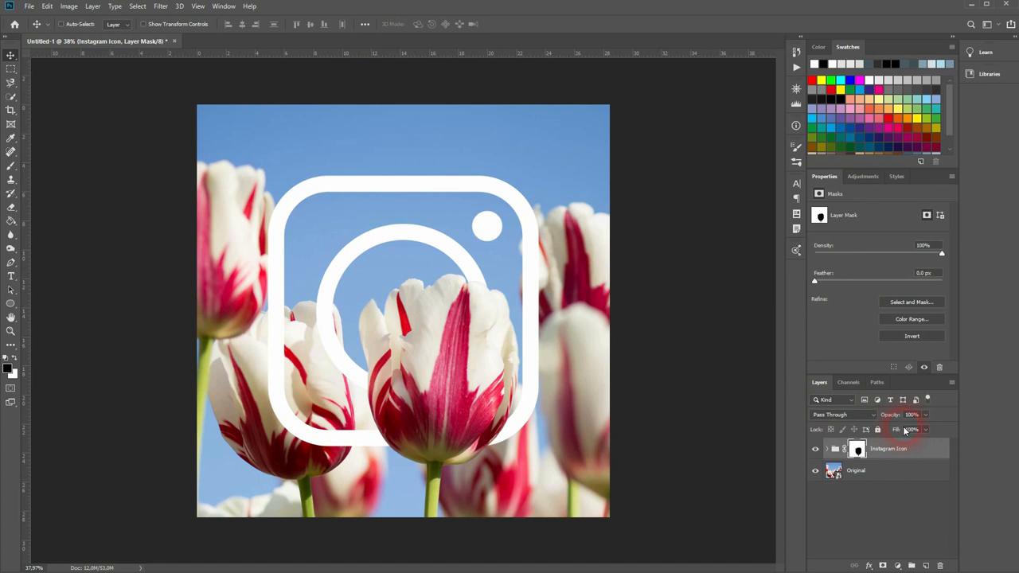
mouse_move(554, 433)
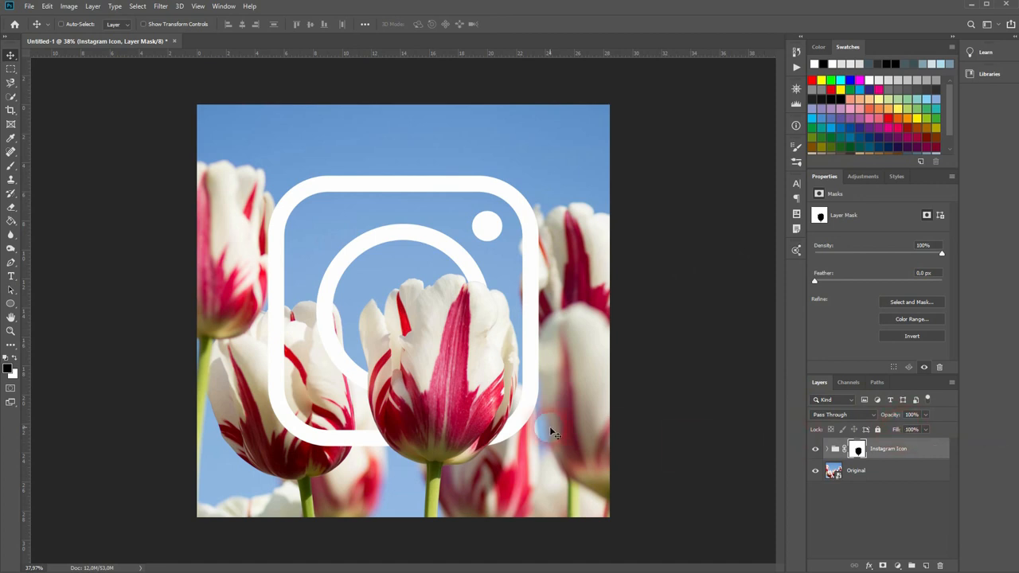